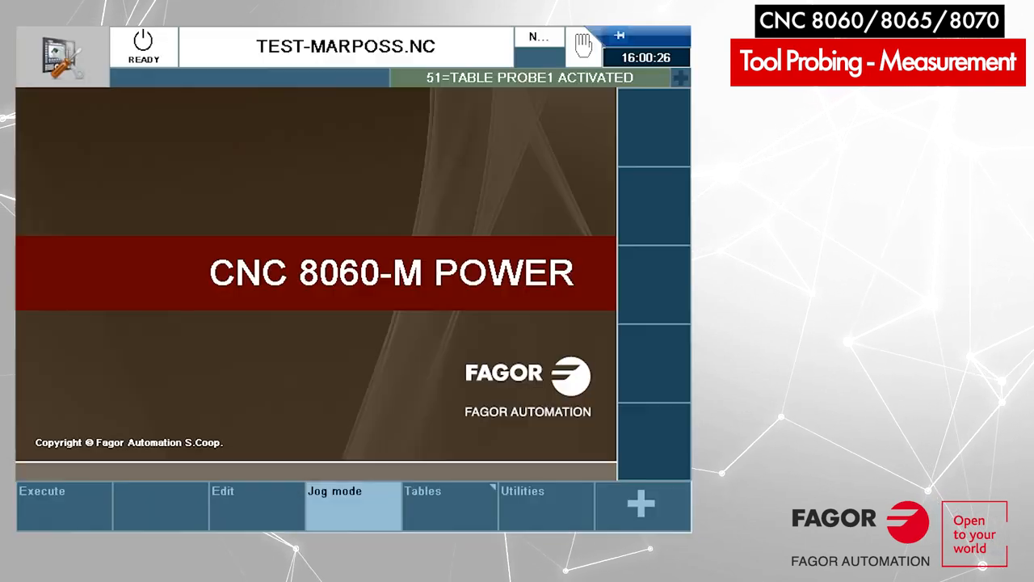
Bring up the tool table showing Tool 1, a flat end mill with length 5.0 and radius 0.875.
left_click(352, 492)
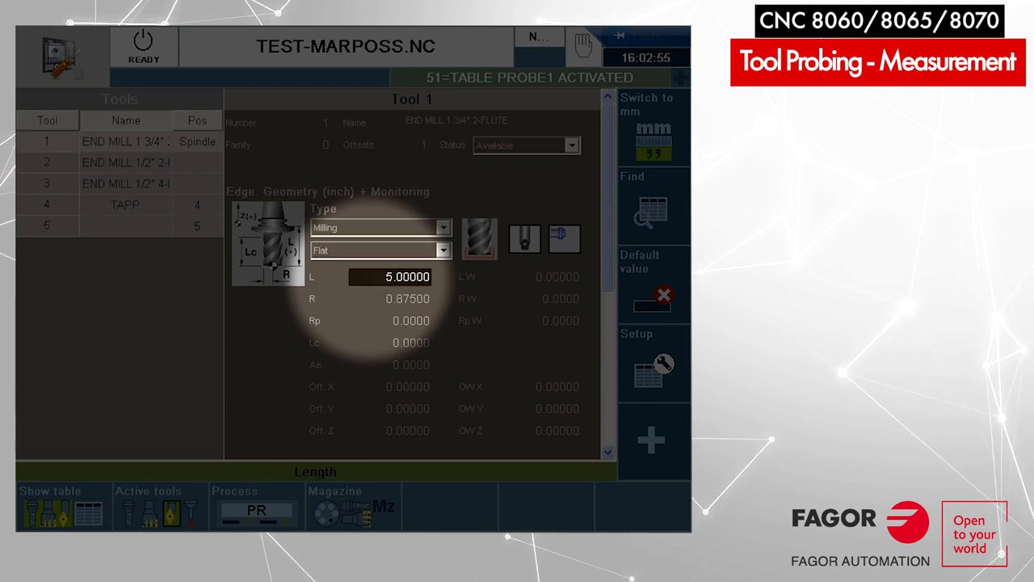
Set Tool 1's length L to 5.1 and begin dividing 1.7450 in the calculator for the radius.
type("5.1")
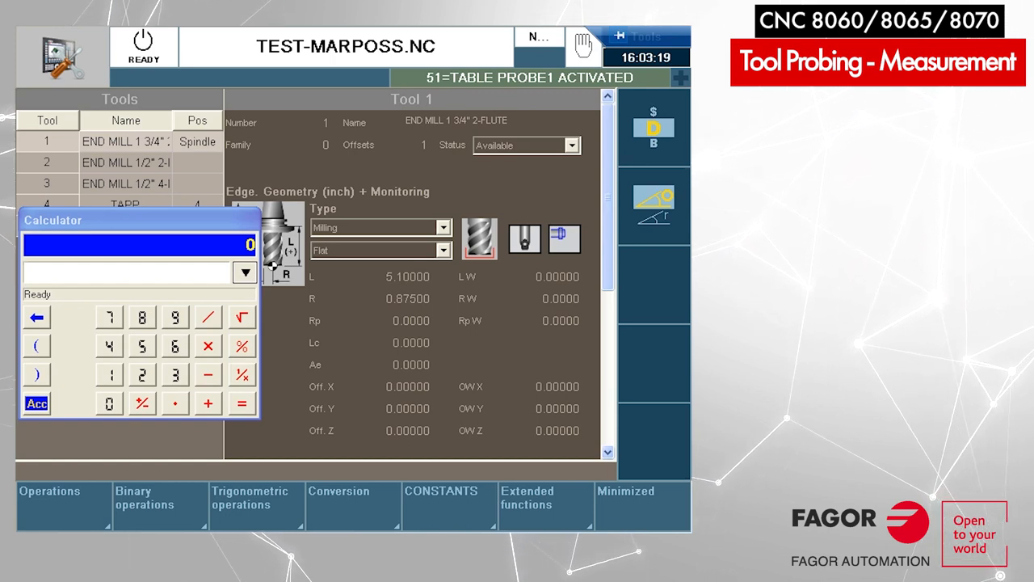
type("1.7450")
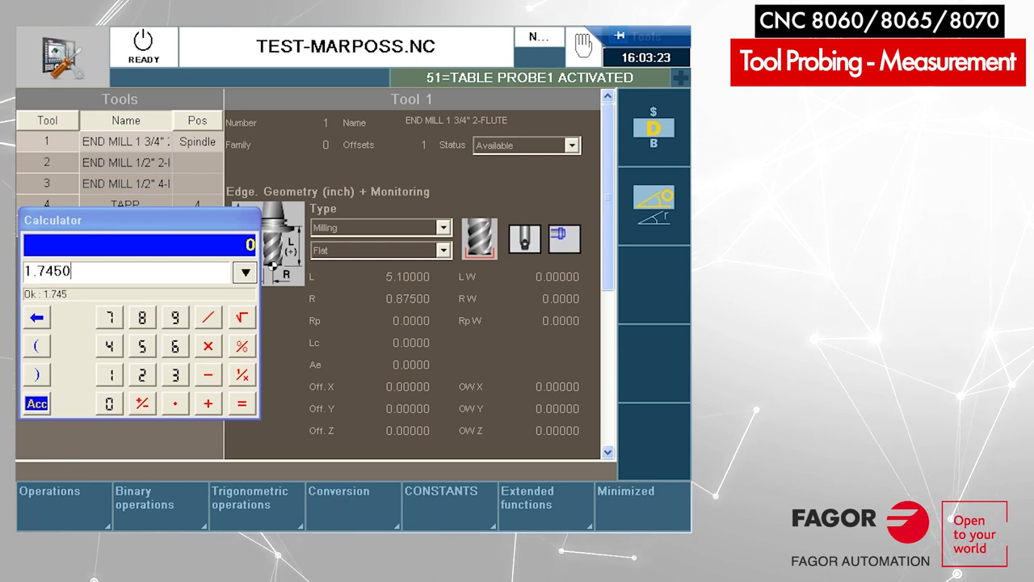
left_click(207, 316)
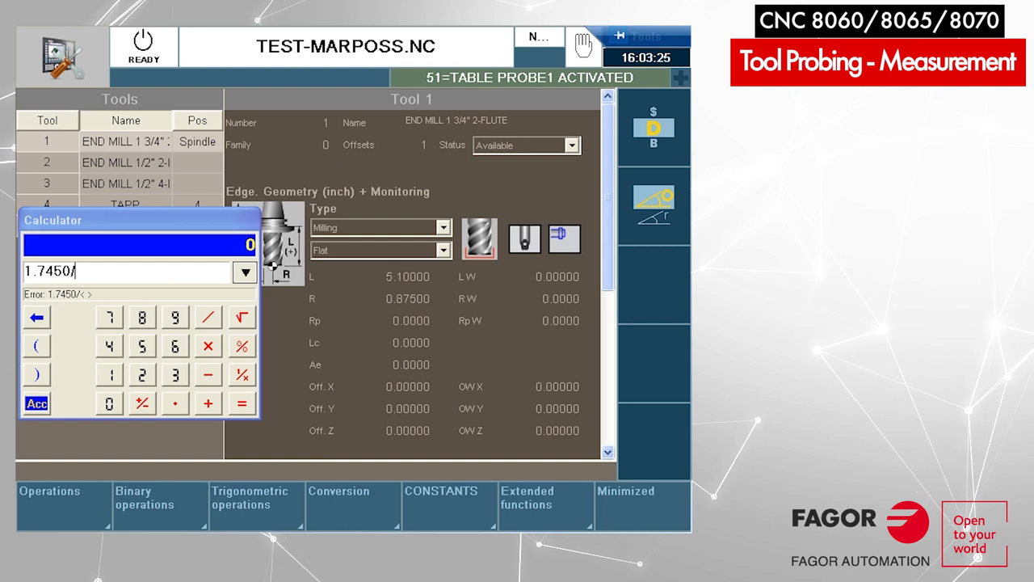
left_click(240, 402)
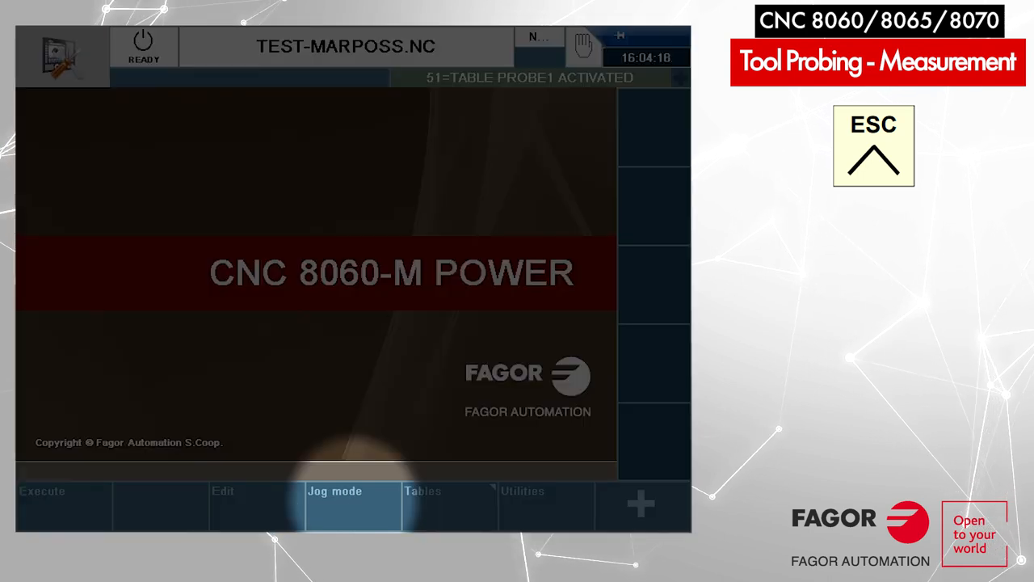
Switch to jog mode, reaching the length calibration screen for Tool 1, offset D1.
left_click(352, 505)
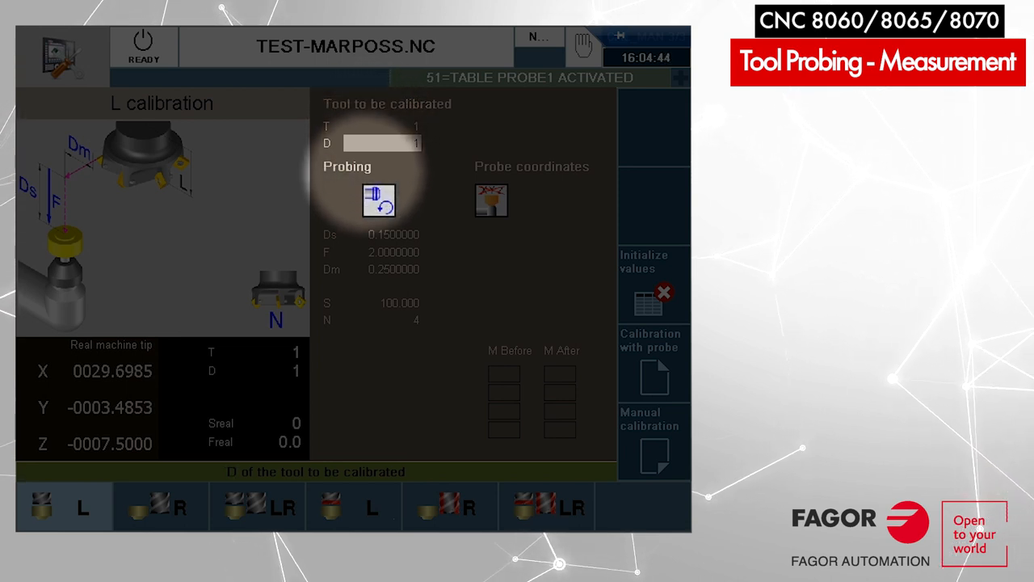
Set counterclockwise spindle rotation for probing and safety distance Ds to 0.200.
left_click(378, 201)
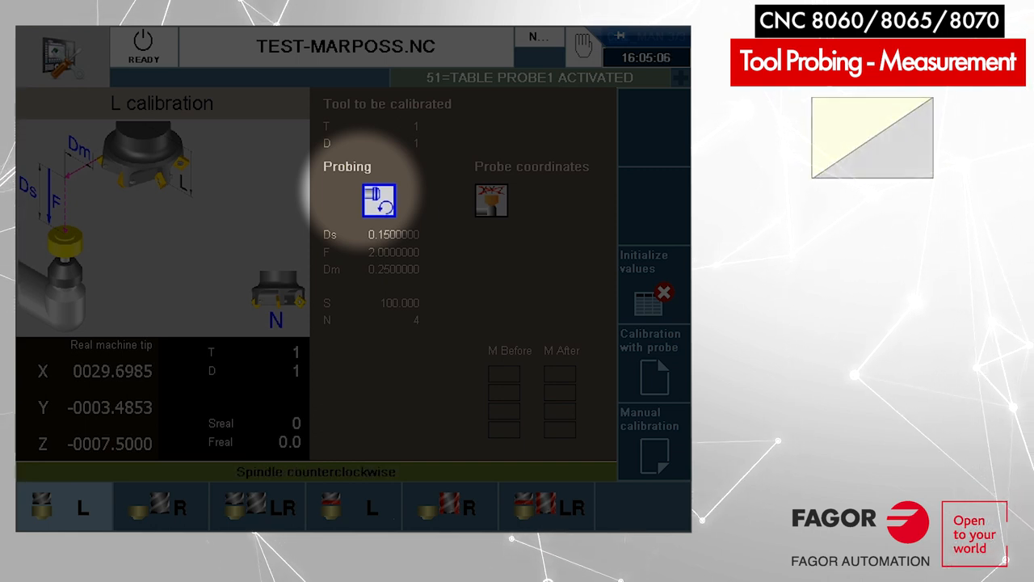
left_click(388, 234)
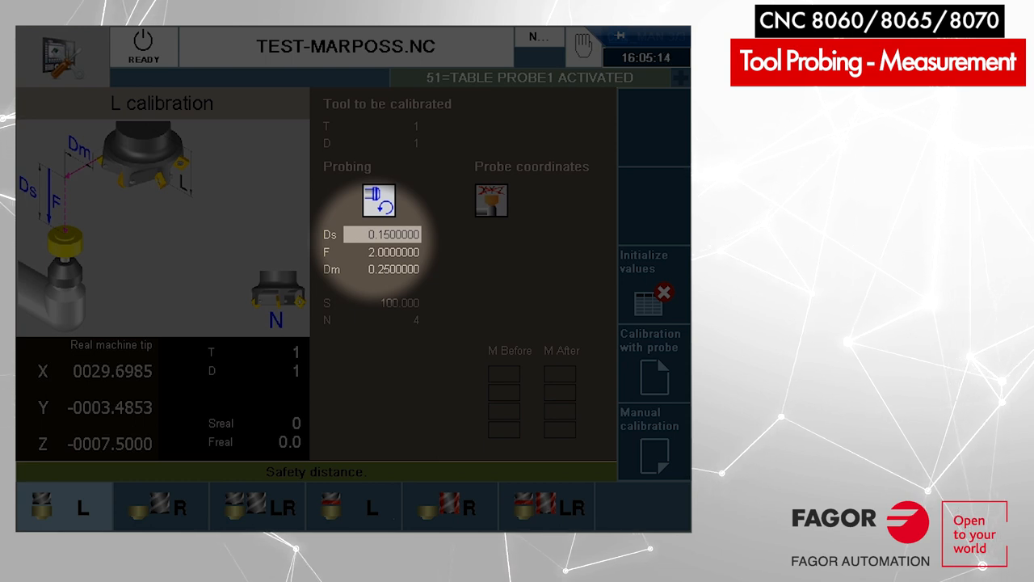
left_click(381, 234)
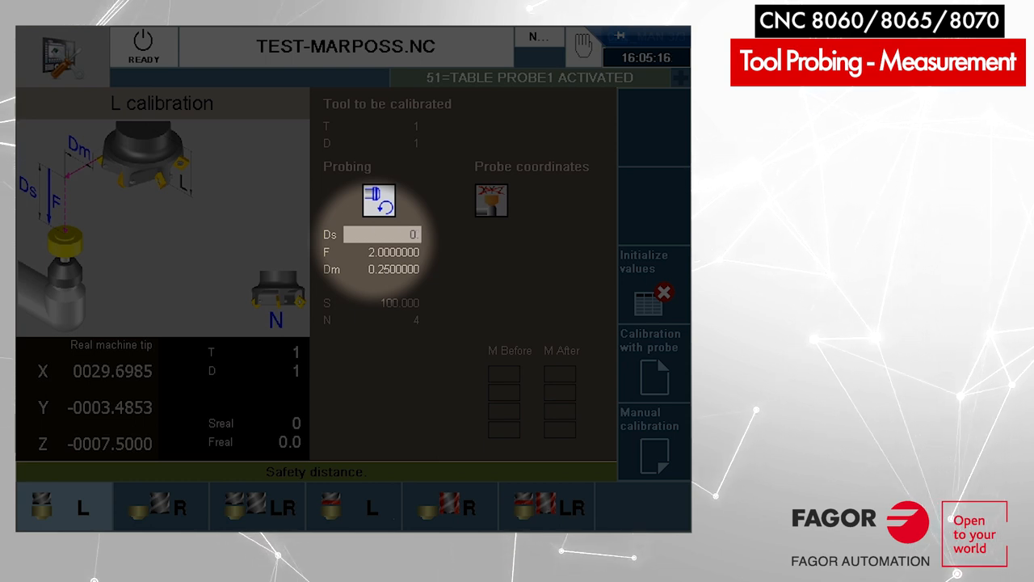
type("0.2000000")
left_click(381, 268)
type("1.7")
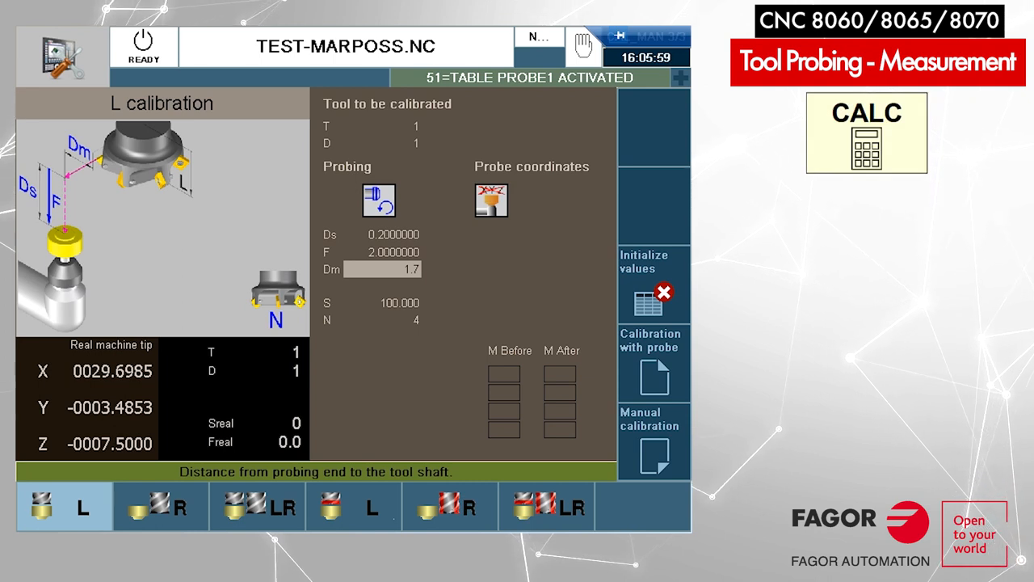
Compute 1.7450/2 in the calculator and put the result 0.8725 into Dm.
left_click(381, 268)
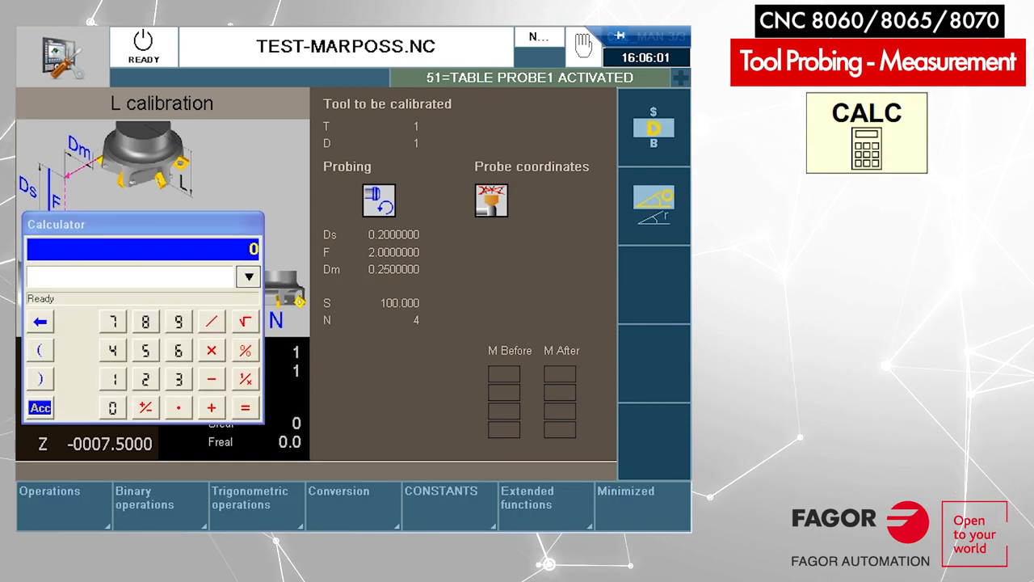
type("1")
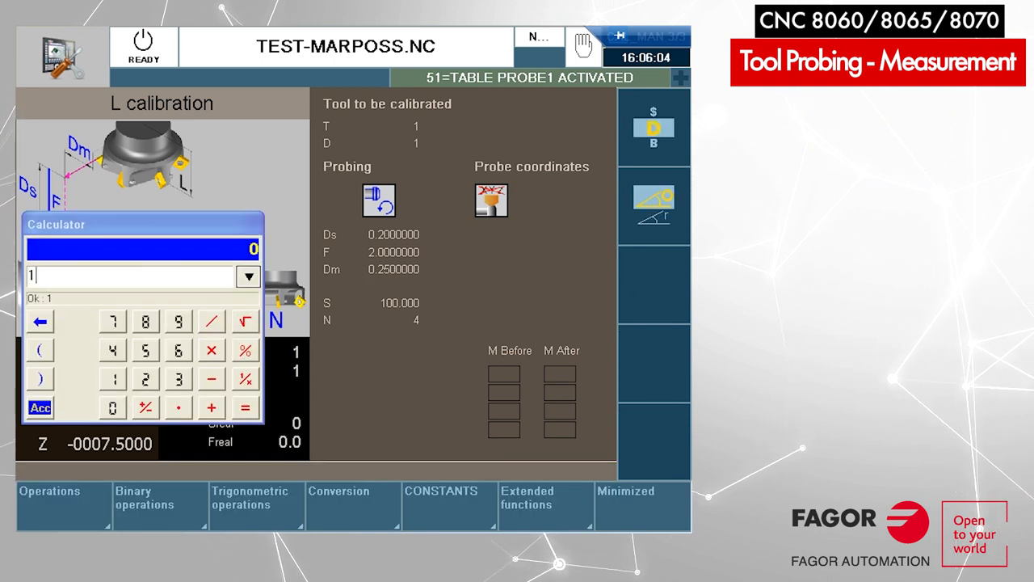
type(".7450/2")
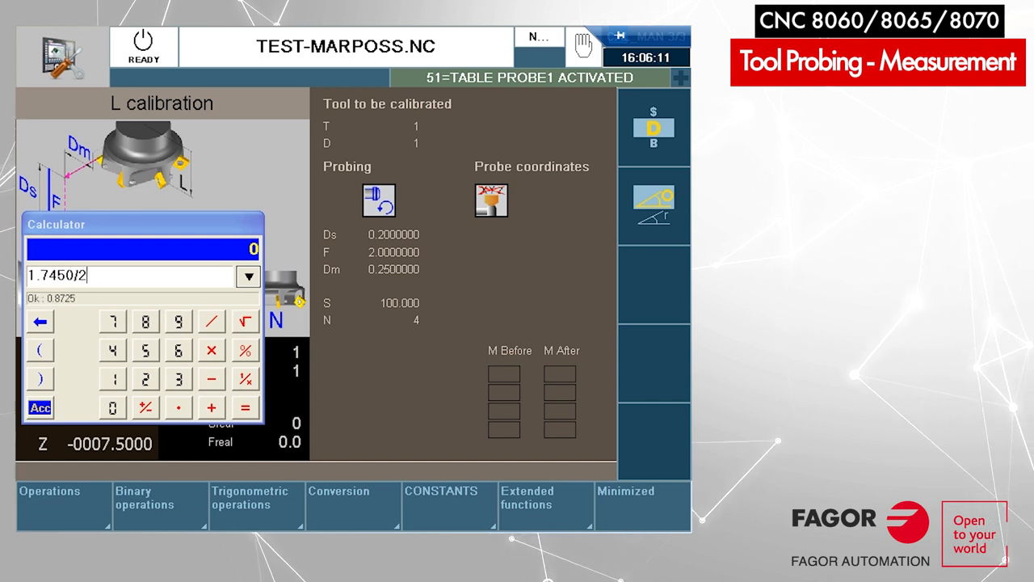
left_click(244, 407)
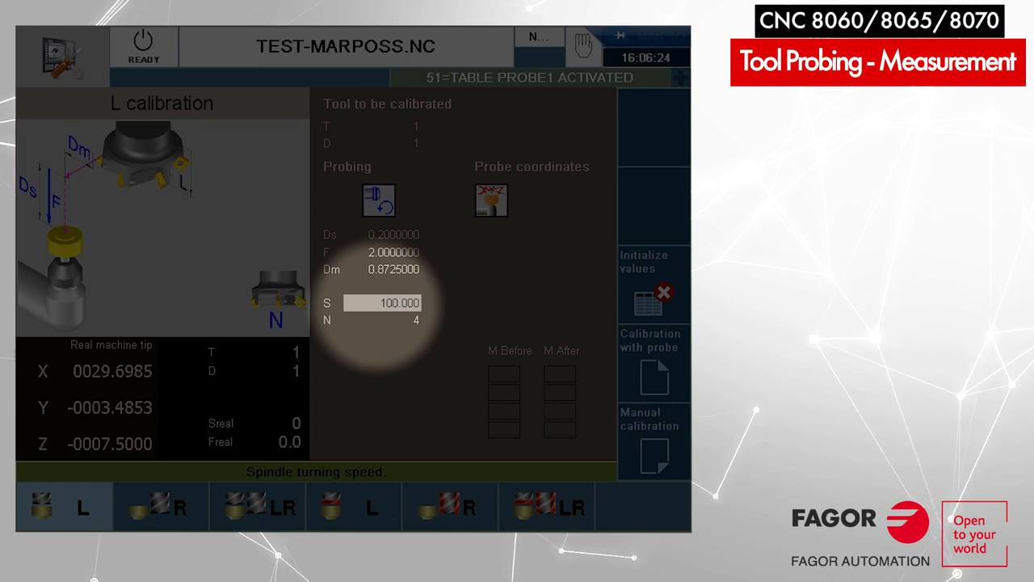
Step past spindle speed S and take the probe coordinates from the machine parameters.
left_click(396, 320)
type("2")
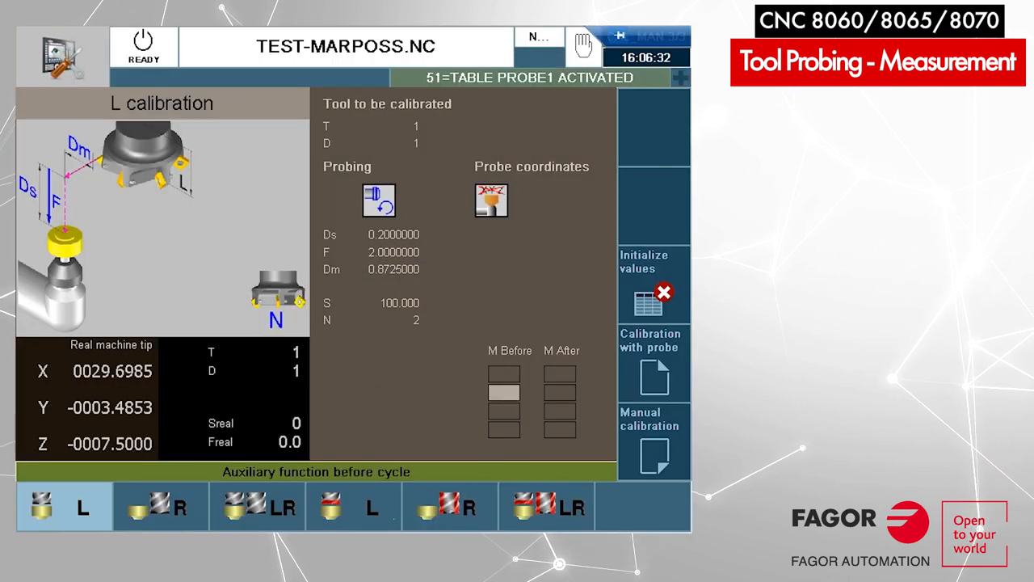
left_click(491, 201)
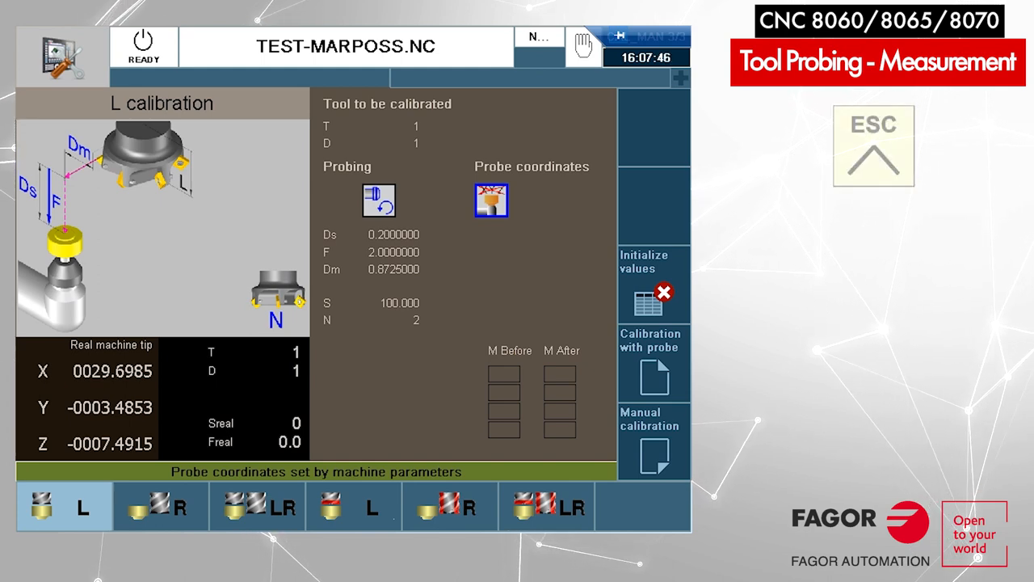
Exit length calibration (Tool 1 now reads 4.9915) and bring up the tool measurement cycles.
left_click(873, 146)
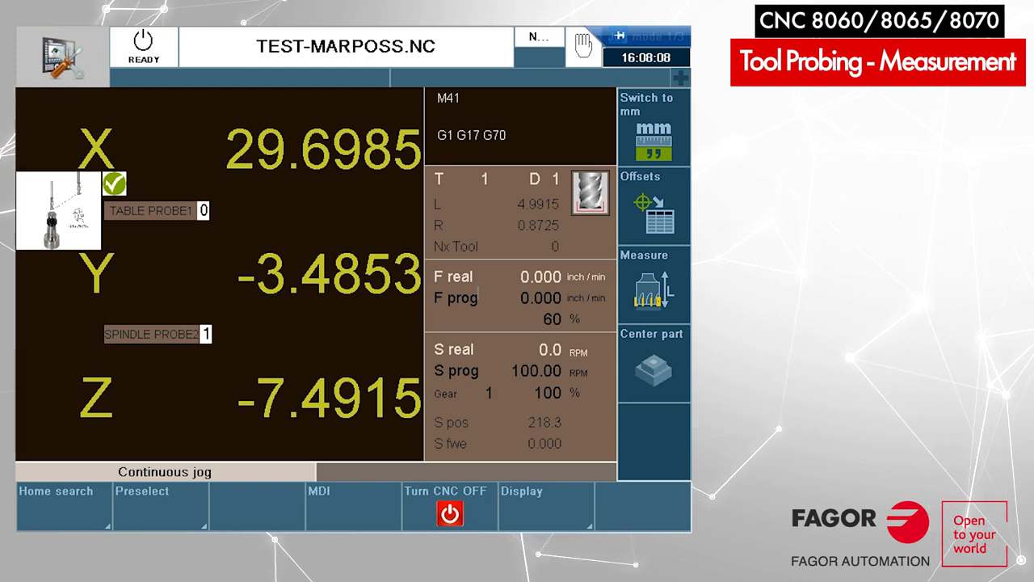
left_click(652, 283)
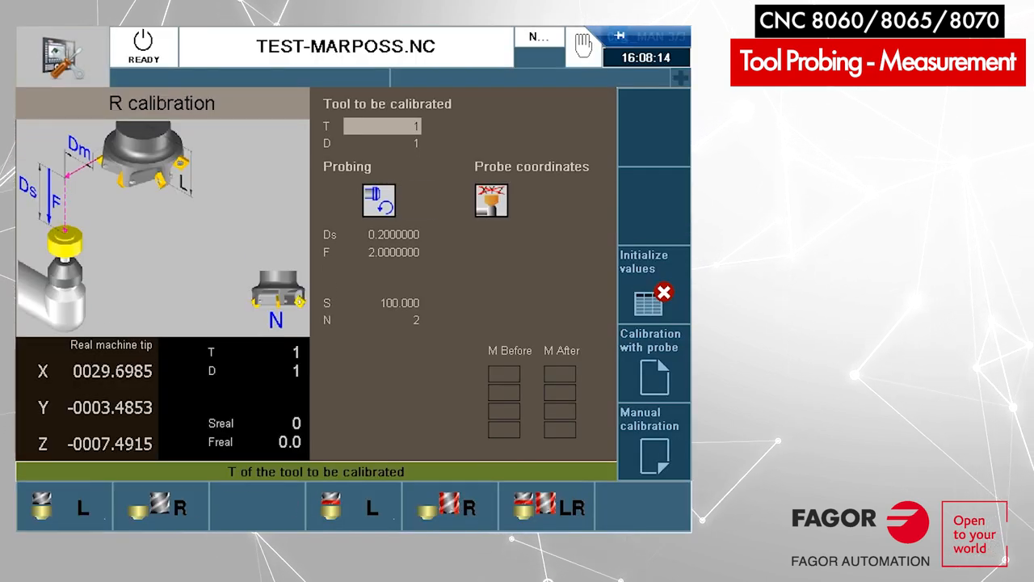
Choose the radius-only calibration cycle for Tool 1 and select the probe face to touch.
left_click(162, 507)
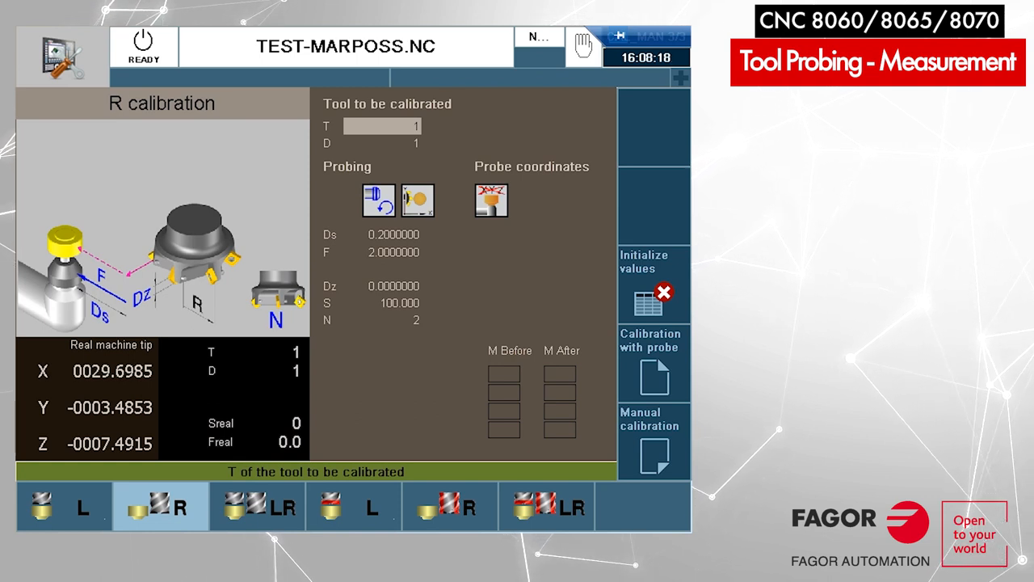
left_click(378, 201)
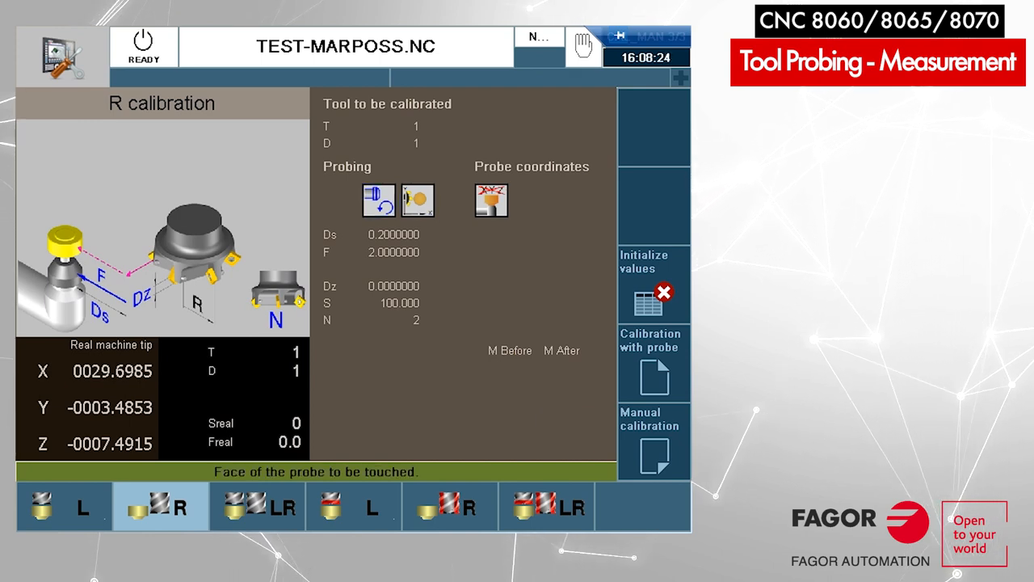
left_click(417, 200)
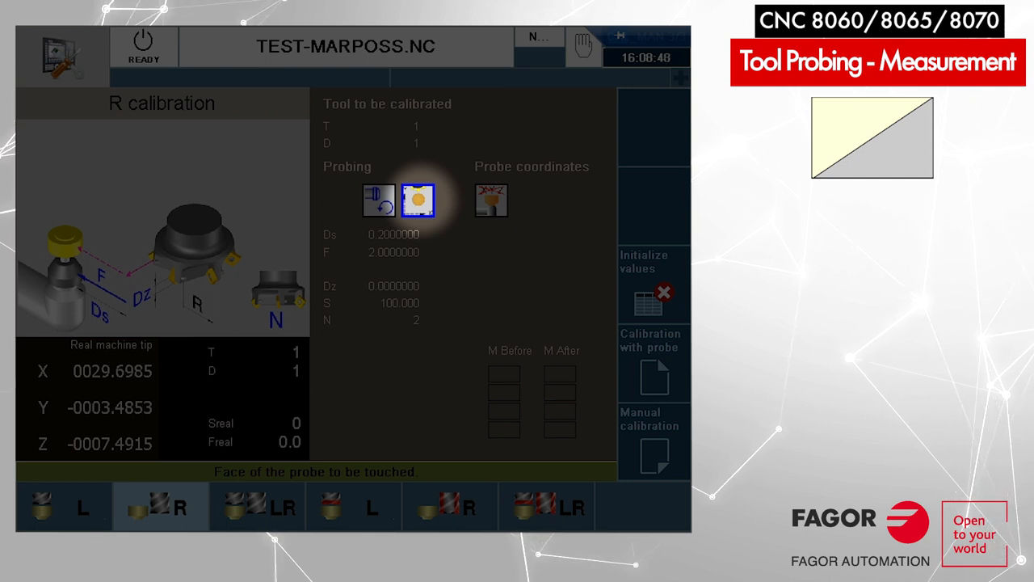
left_click(418, 200)
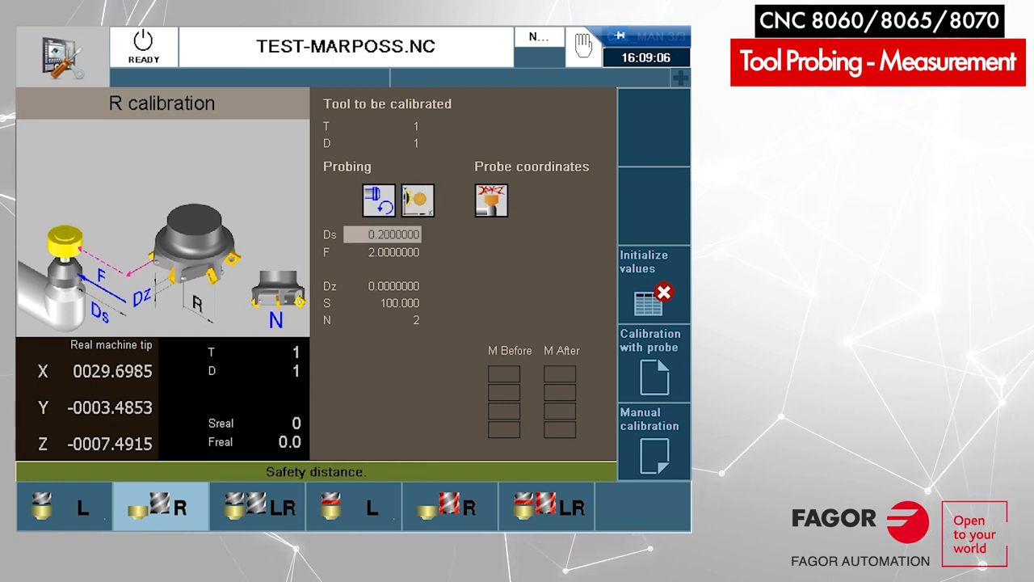
Step through the radius cycle's Ds and feedrate F fields, keeping Ds at 0.2.
left_click(383, 252)
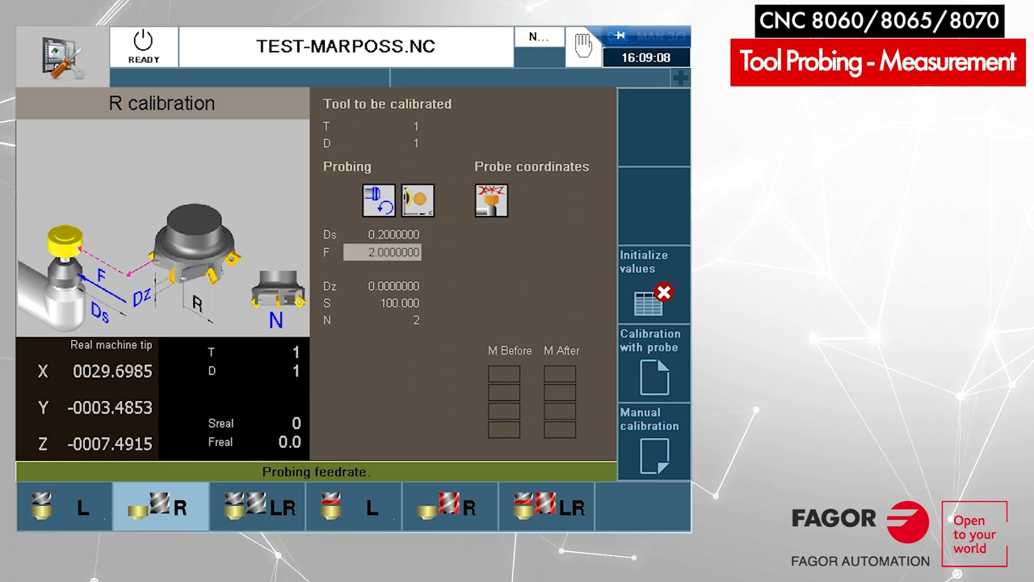
left_click(381, 284)
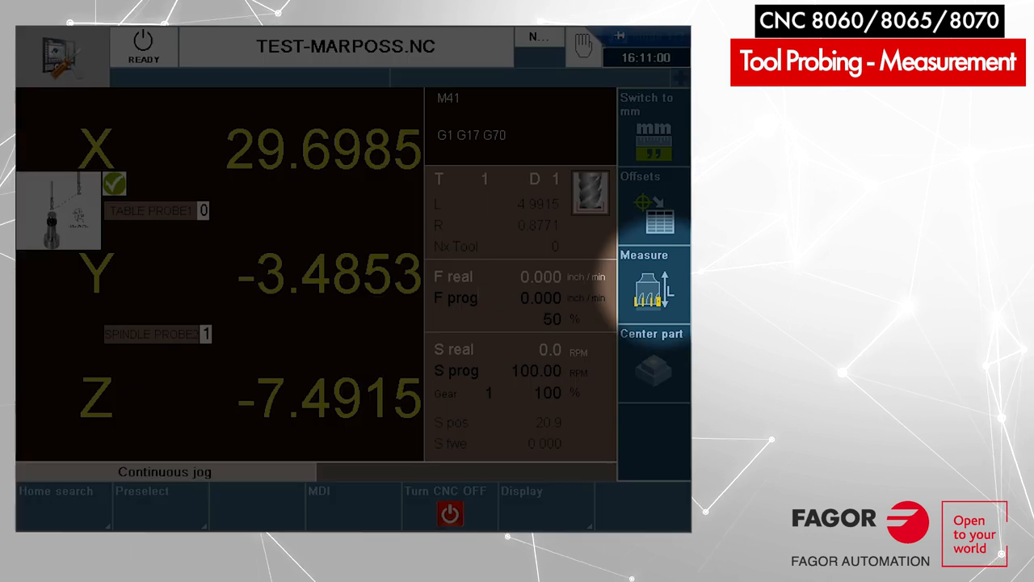
Reopen the tool measurement cycles from the jog screen and select the radius calibration.
left_click(653, 287)
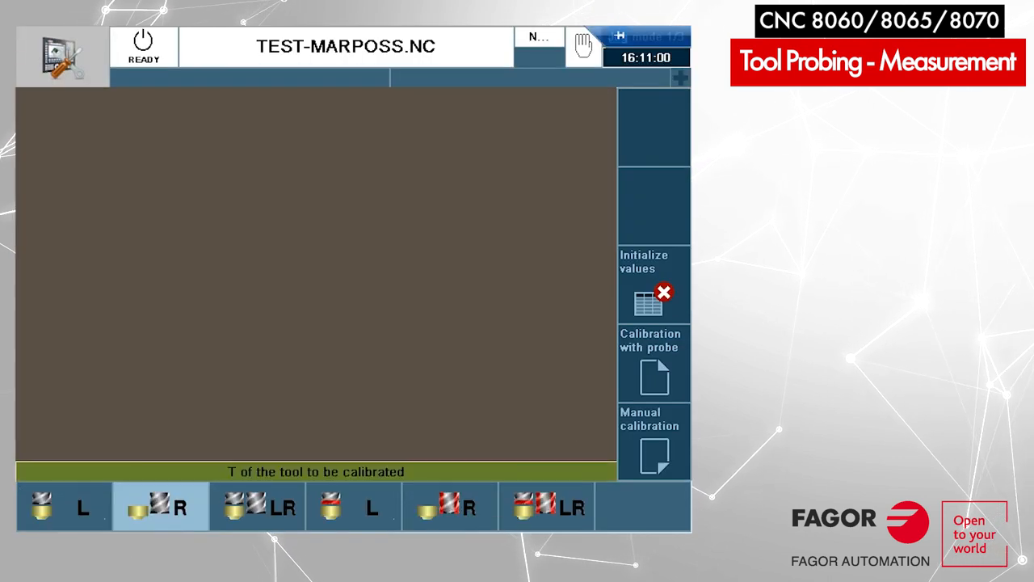
left_click(257, 507)
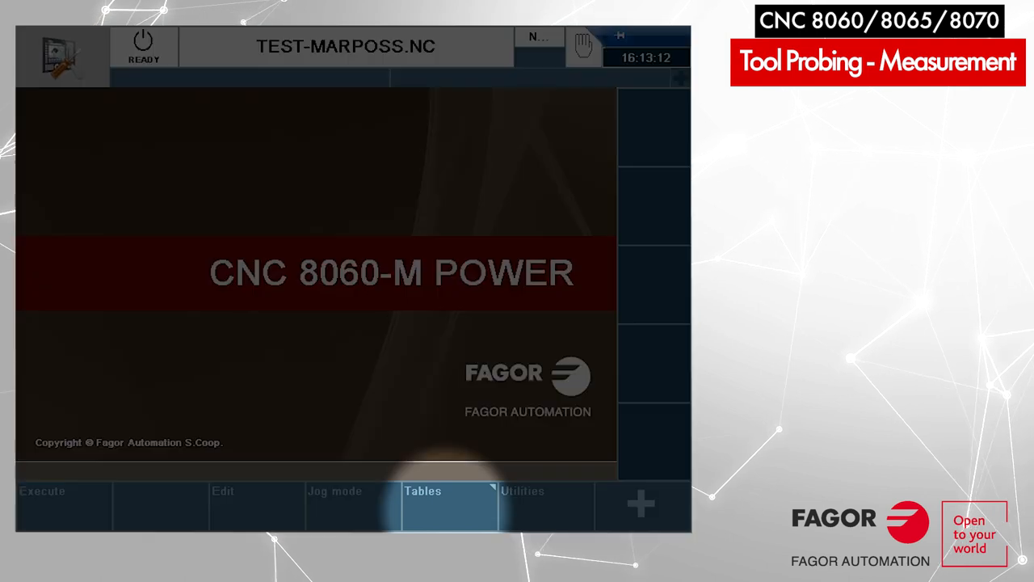
Review the probing results in the Global P parameters table, then return to the main screen.
left_click(450, 491)
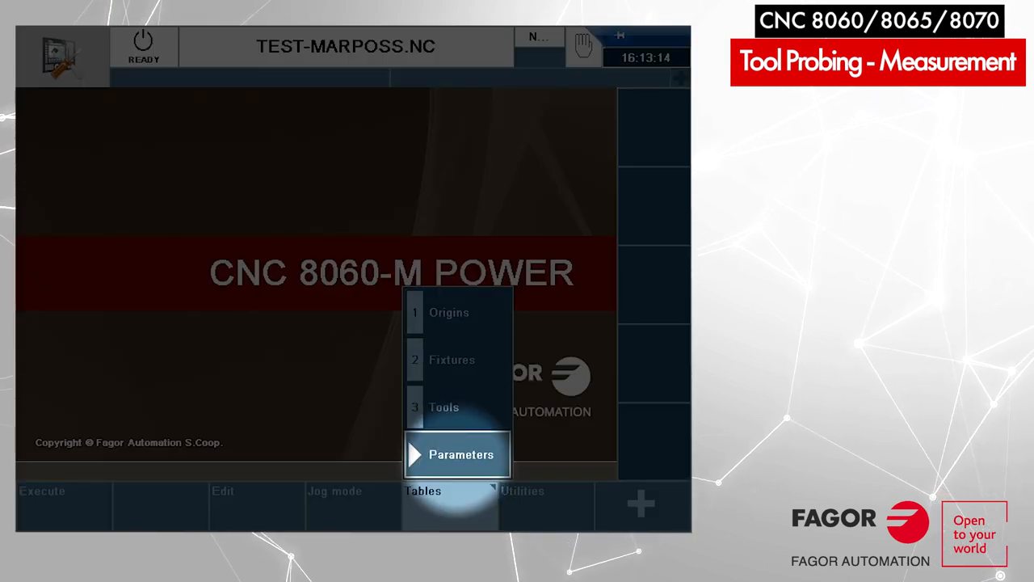
left_click(462, 454)
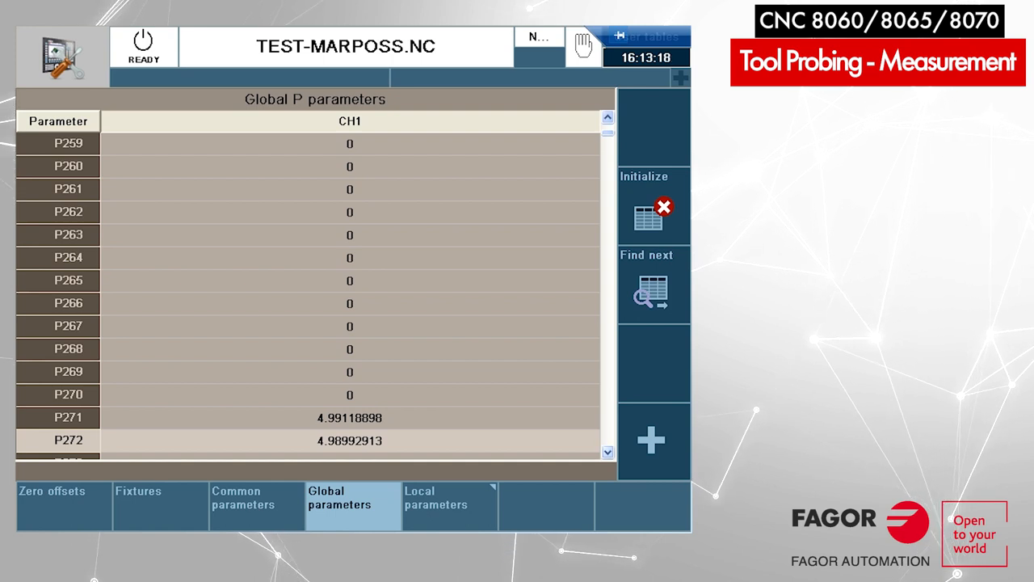
scroll("down", 3)
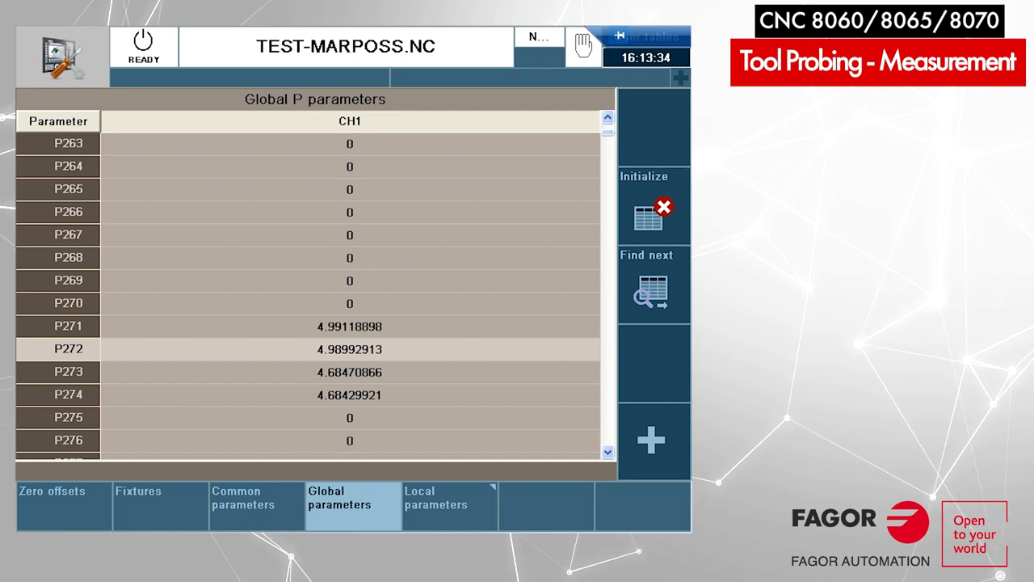
scroll("up", 3)
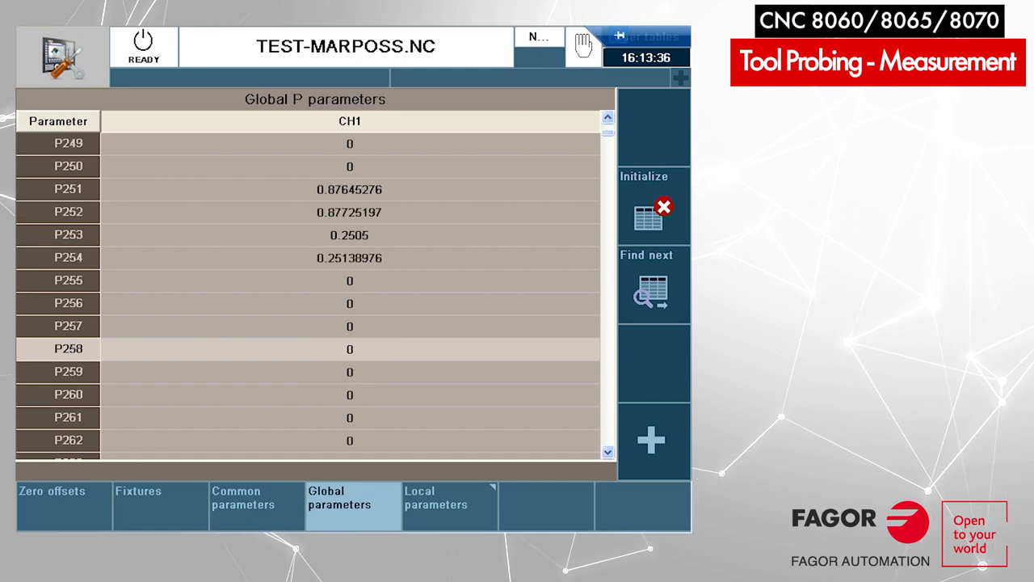
left_click(68, 189)
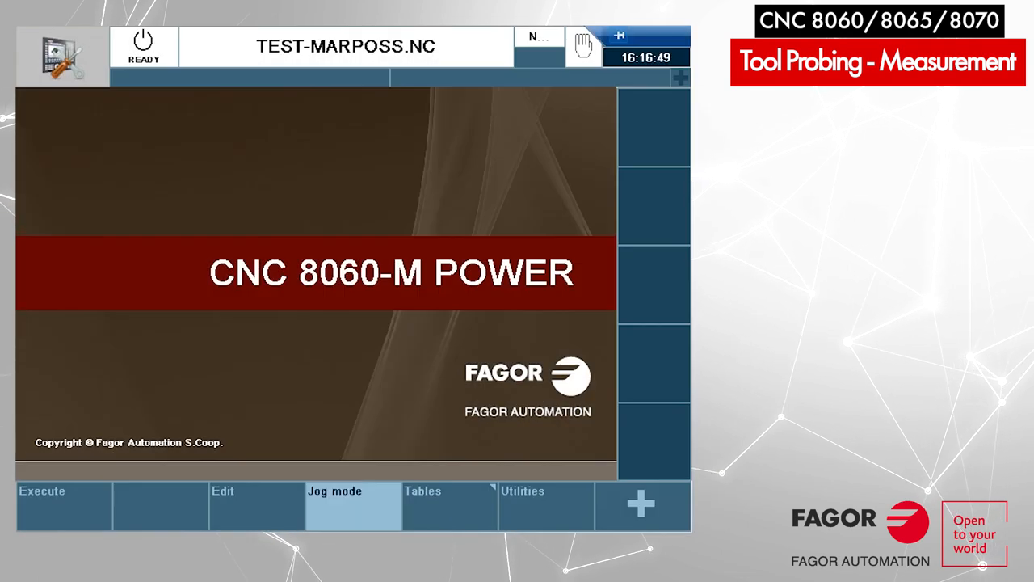
Show the L-R calibration cycle for tool 3, D1 with Dm 0.8725.
left_click(352, 491)
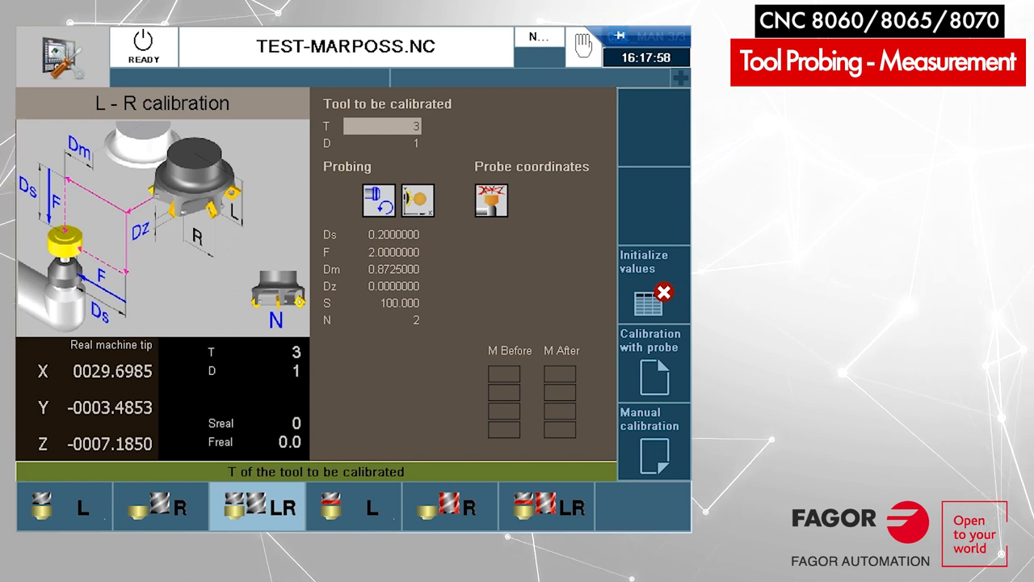
Switch tool 3 to length-only calibration with counterclockwise spindle probing.
left_click(65, 507)
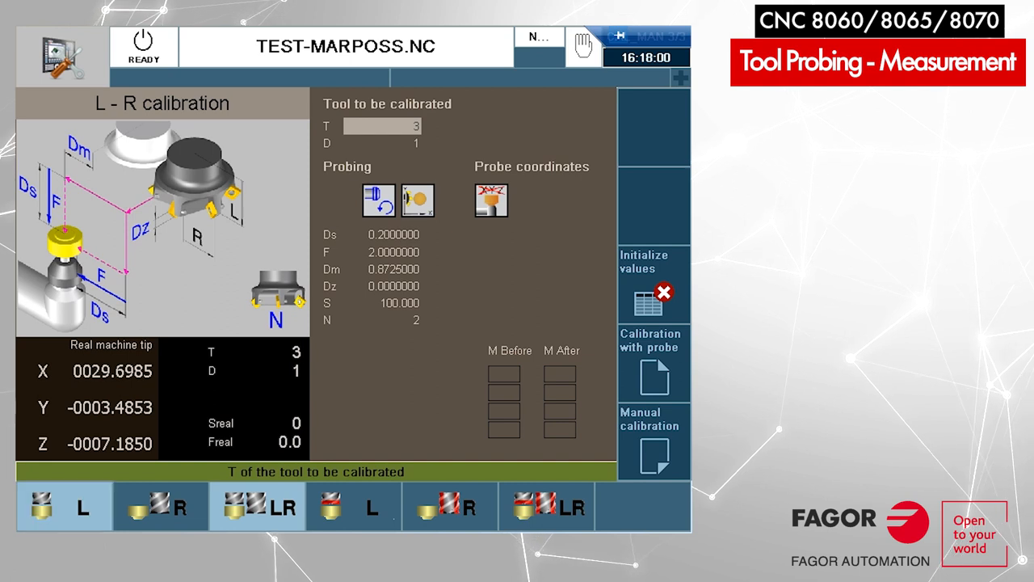
left_click(64, 507)
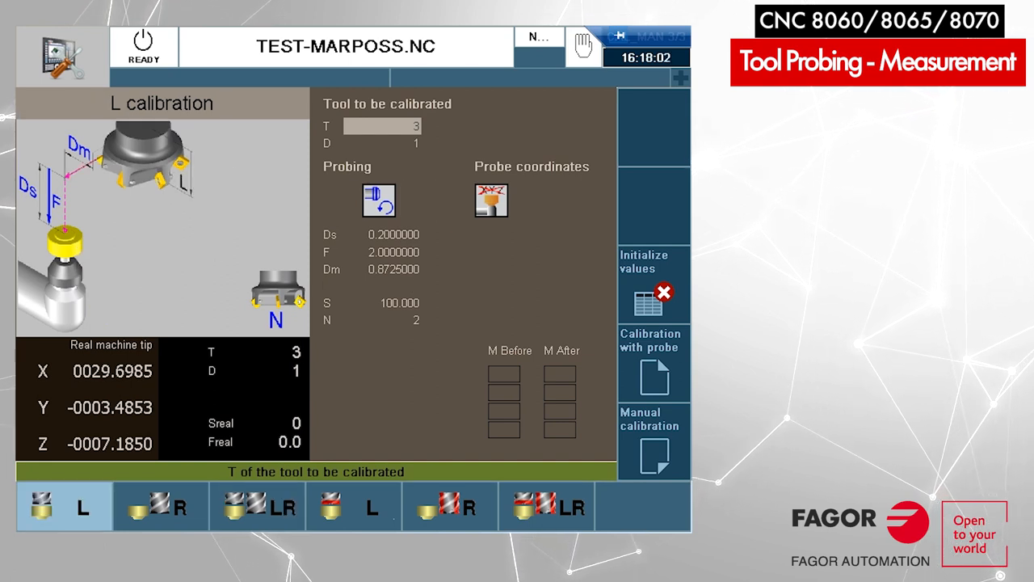
left_click(378, 200)
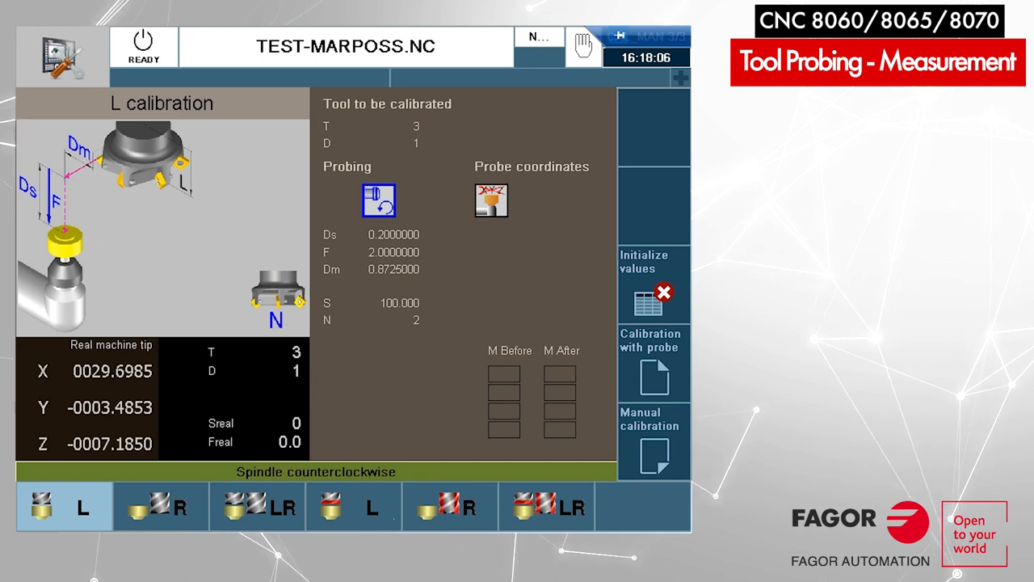
Enter Ds 0.15, Dm 0.25 and 4 cutting edges, then move to the M After field.
left_click(381, 234)
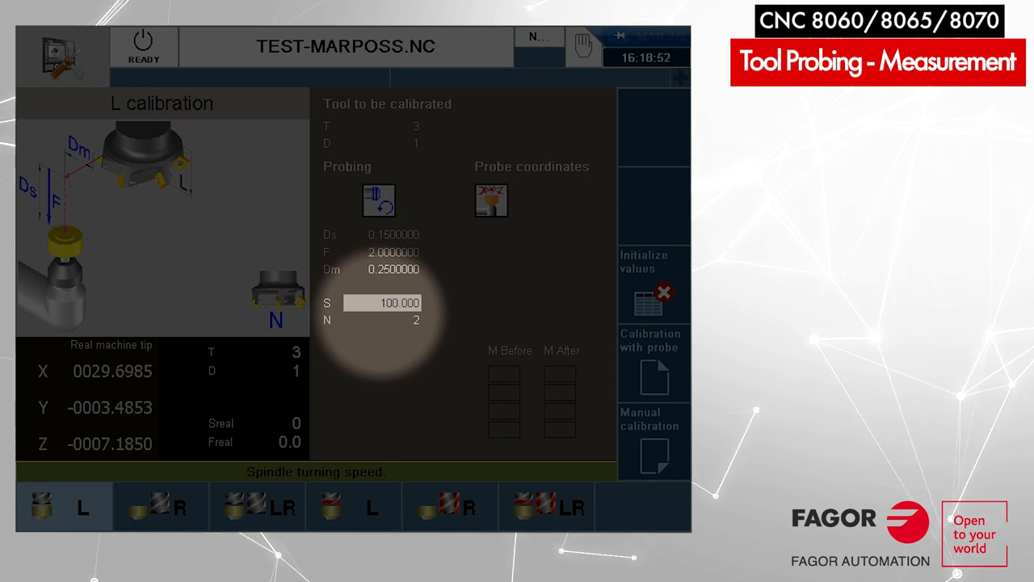
left_click(380, 320)
type("4")
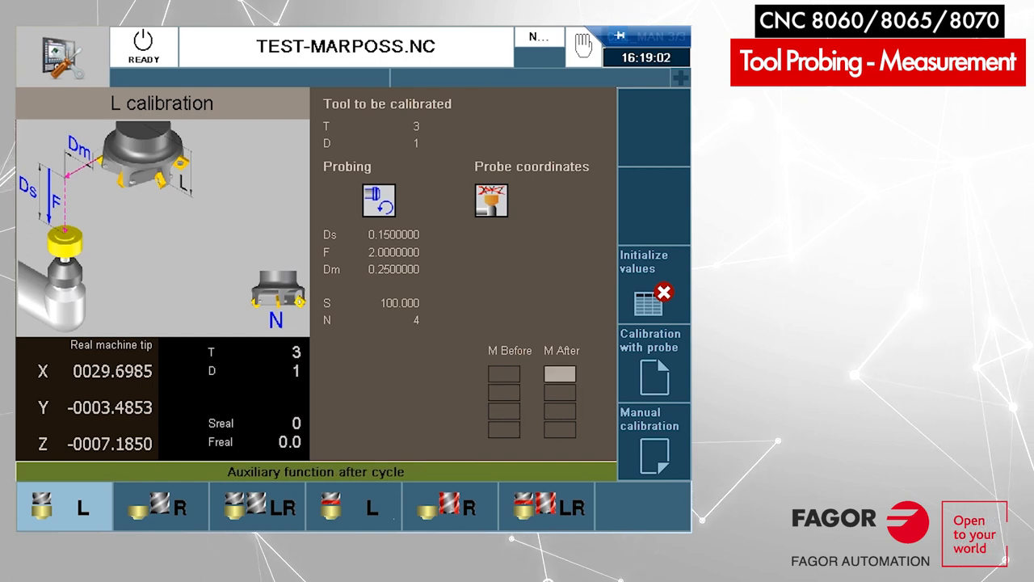
left_click(381, 142)
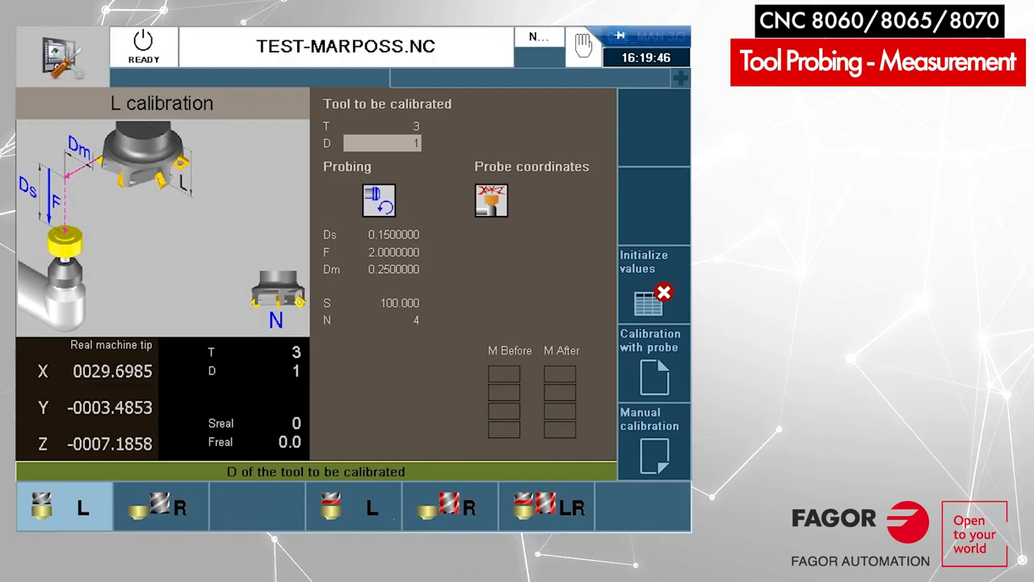
Switch tool 3 to the radius-only calibration cycle, keeping Ds 0.15 and N 4.
left_click(160, 507)
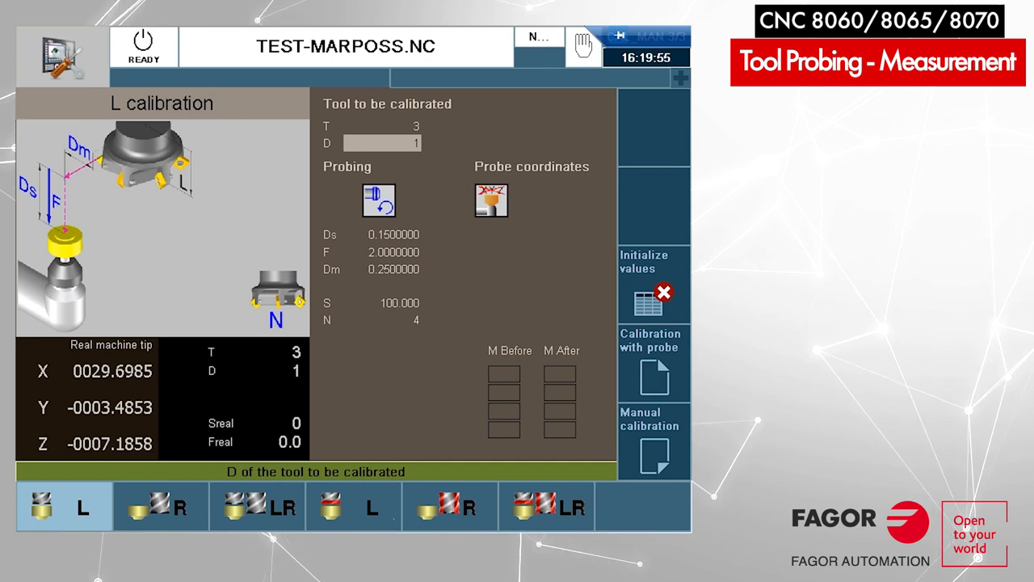
left_click(160, 507)
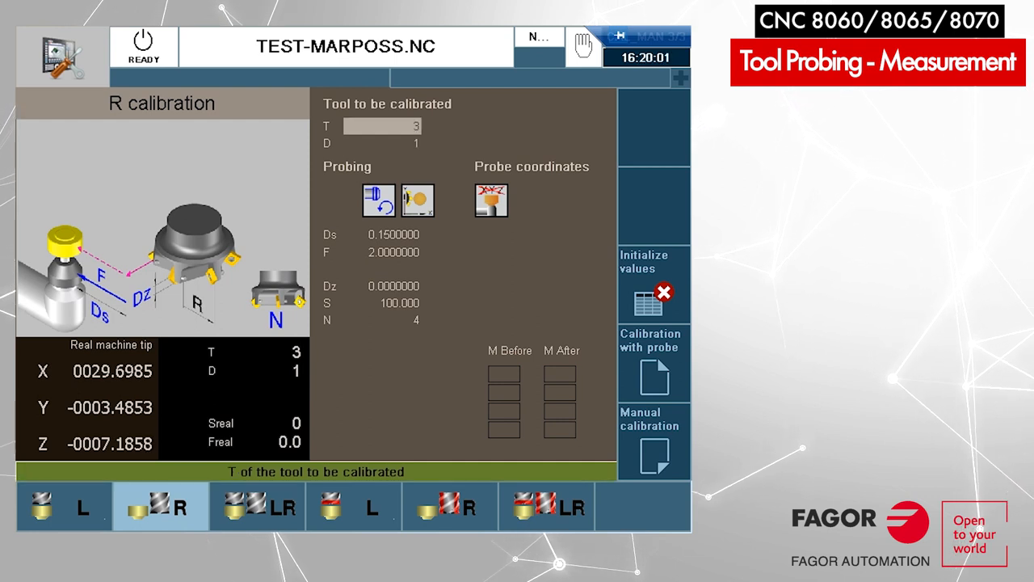
Run the radius cycle with counterclockwise probing and show Global P parameters with P251 = 0.25124016.
left_click(378, 201)
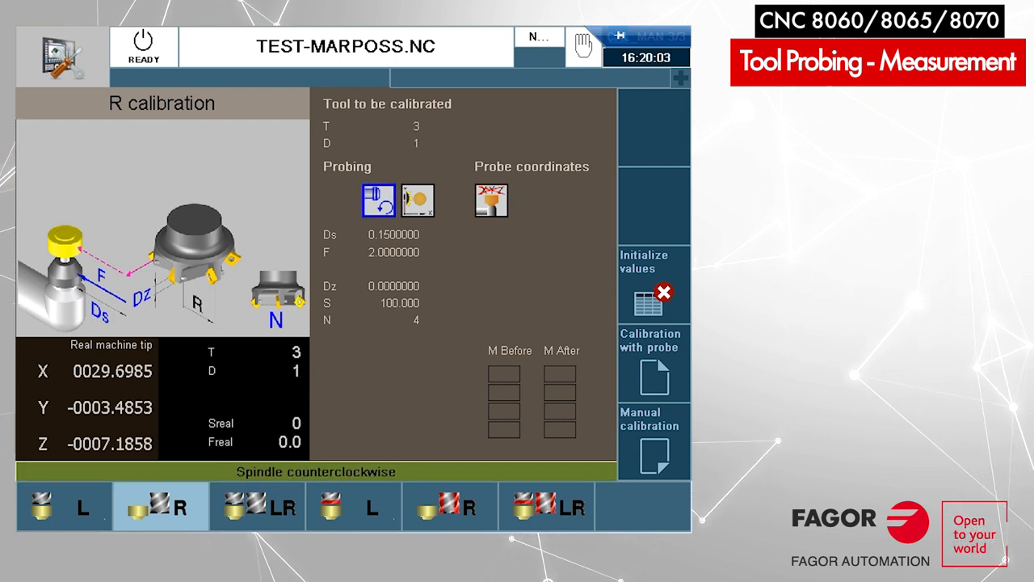
left_click(417, 201)
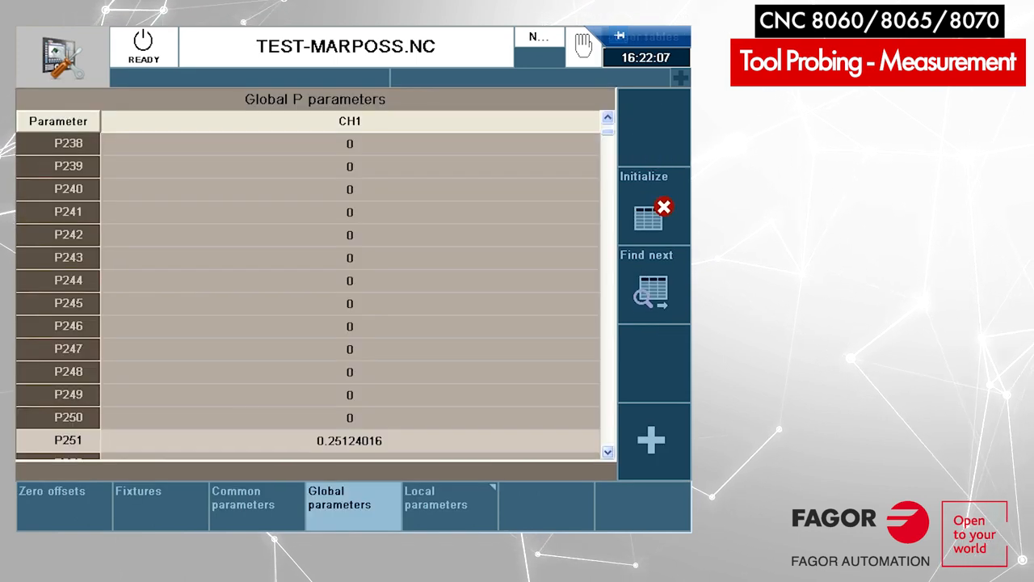
Scroll to P251–P254 near 0.25 and P271–P274 near 4.685.
scroll("down", 3)
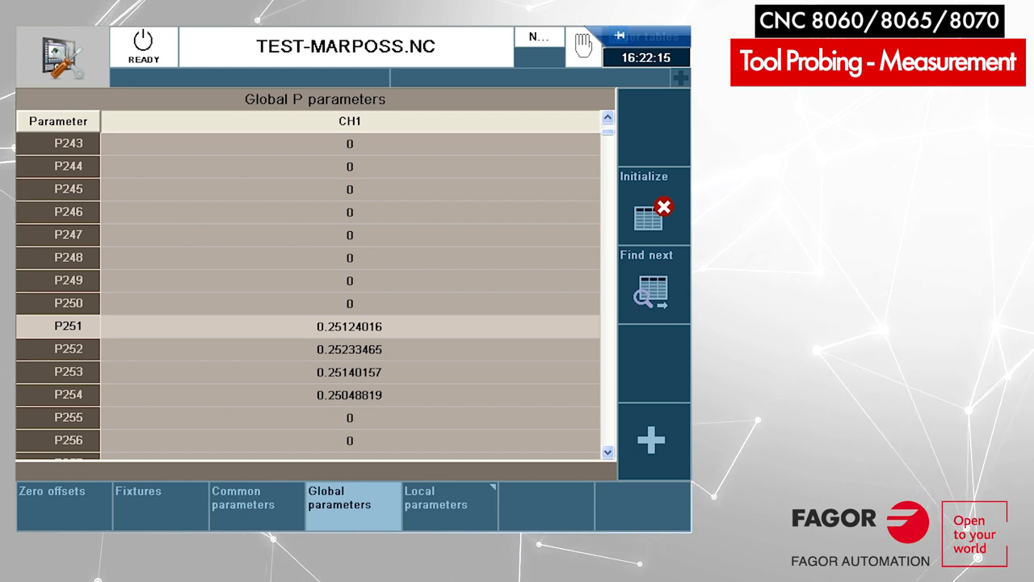
scroll("down", 3)
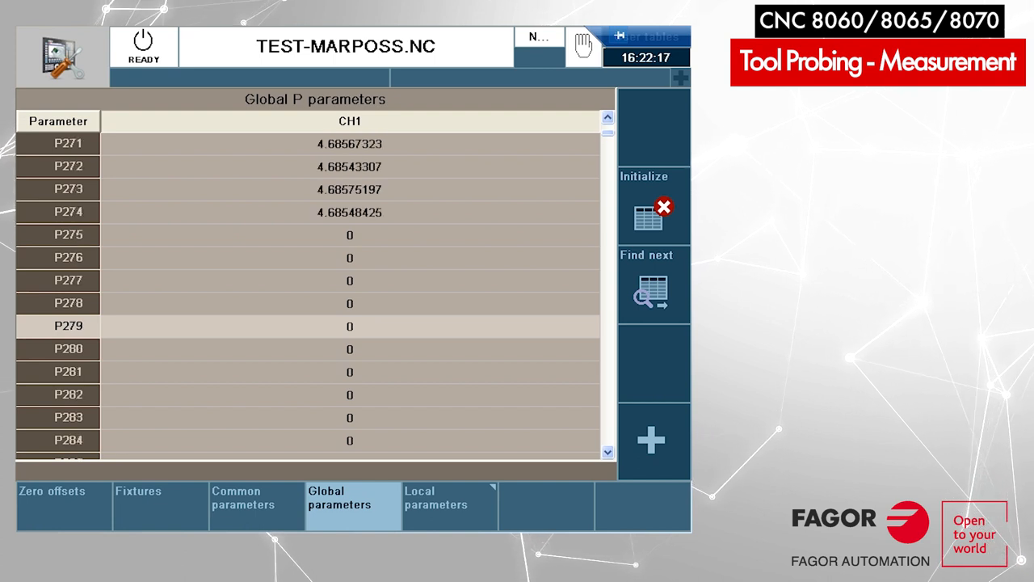